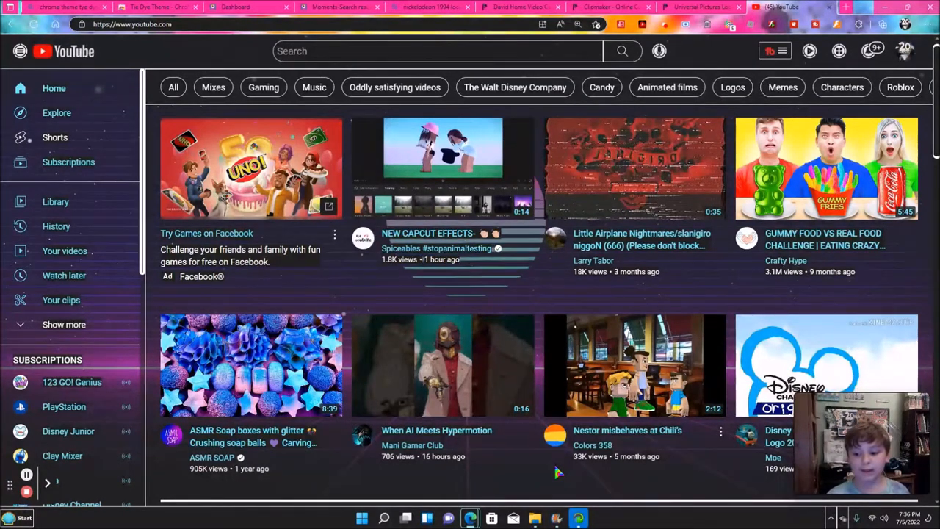
{"action": "mouse_move", "coordinate": [251, 364]}
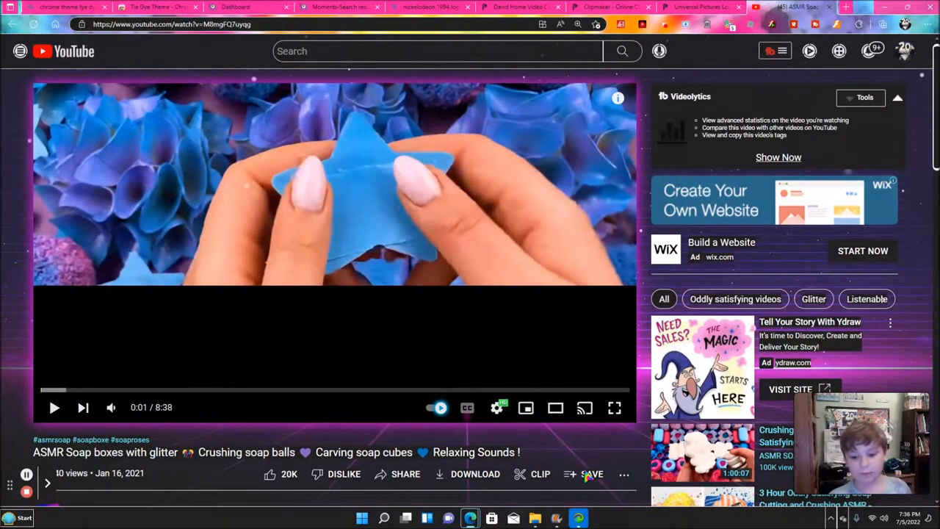
Step: Save the video into a new playlist named 'Test Playlist'
{"action": "left_click", "coordinate": [593, 474]}
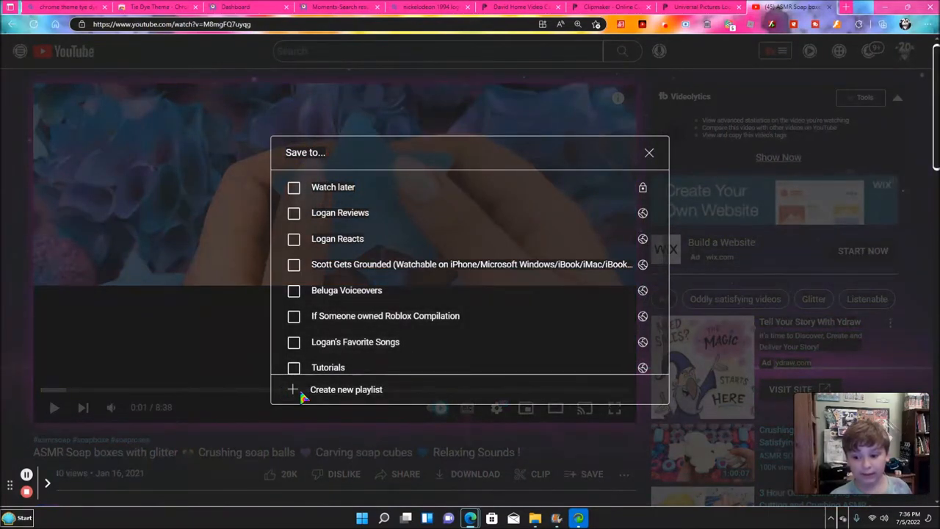
{"action": "left_click", "coordinate": [347, 390]}
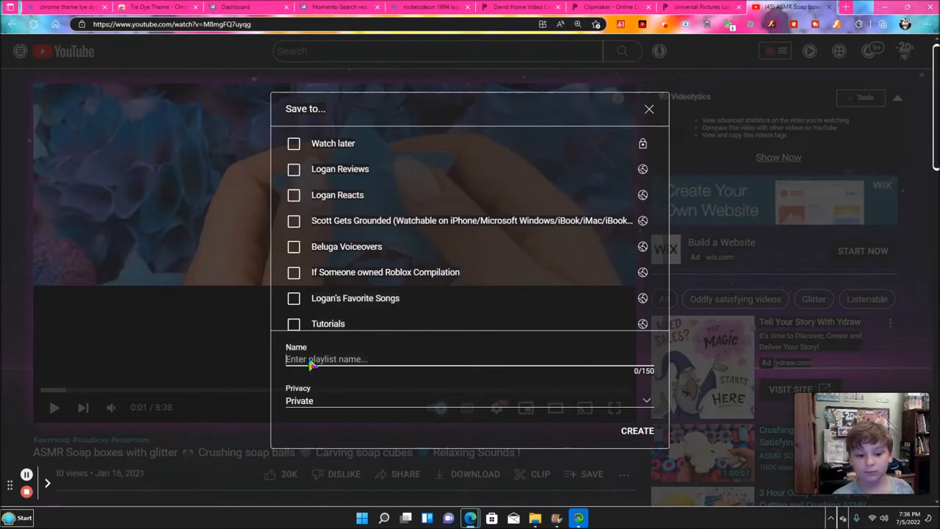
{"action": "left_click", "coordinate": [638, 431]}
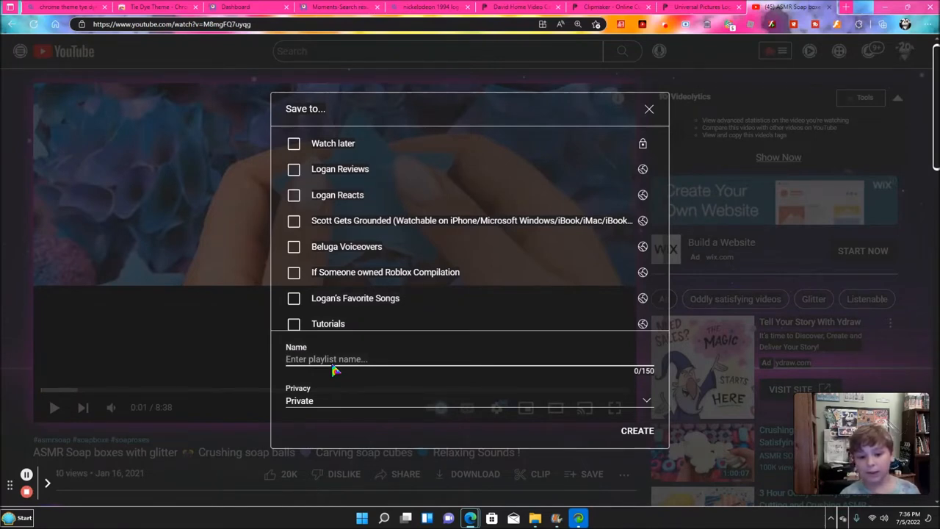
{"action": "type", "text": "T"}
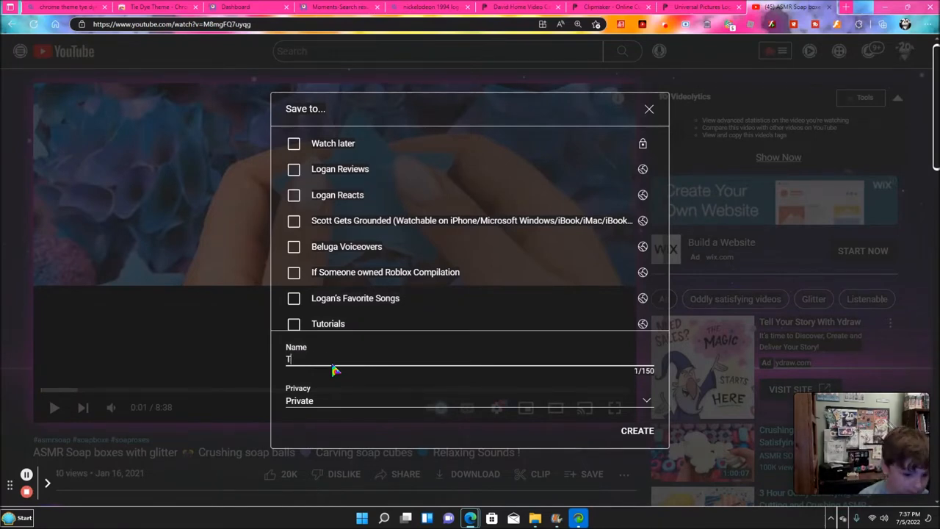
{"action": "type", "text": "est"}
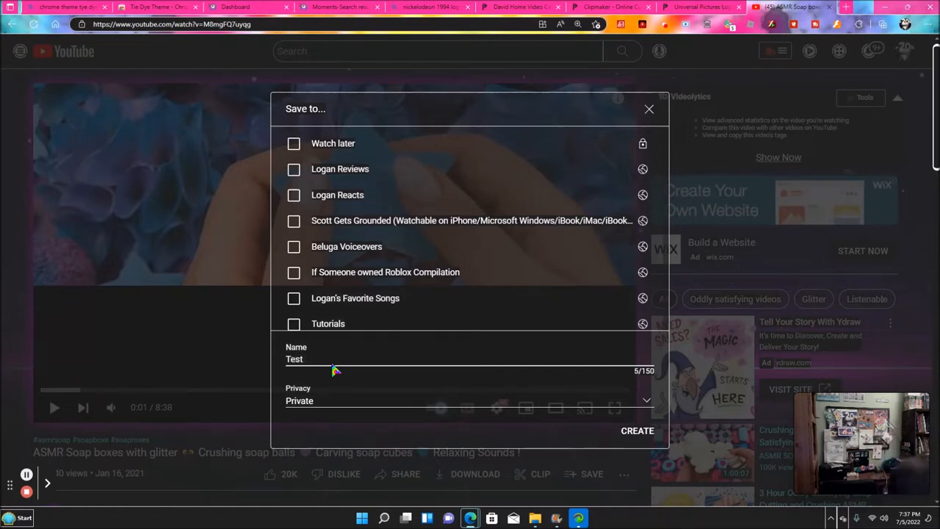
{"action": "type", "text": "Playlist"}
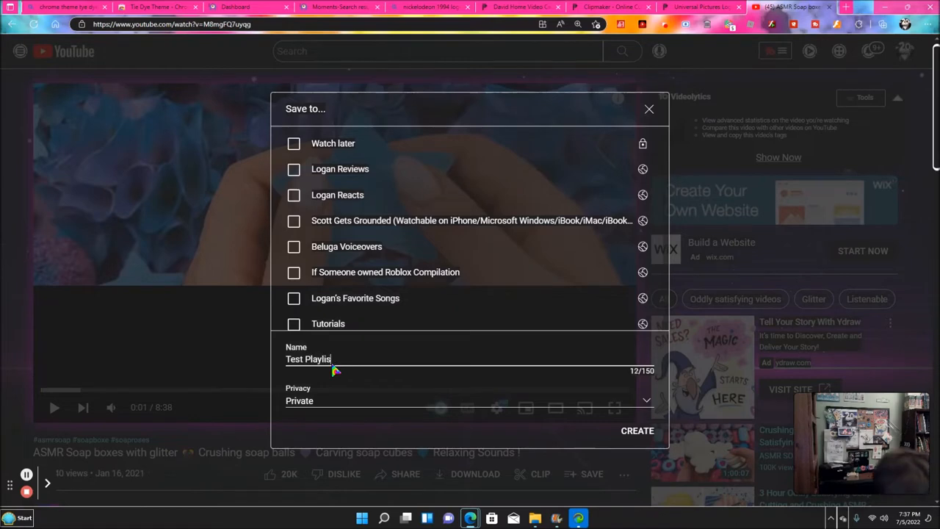
{"action": "type", "text": "t"}
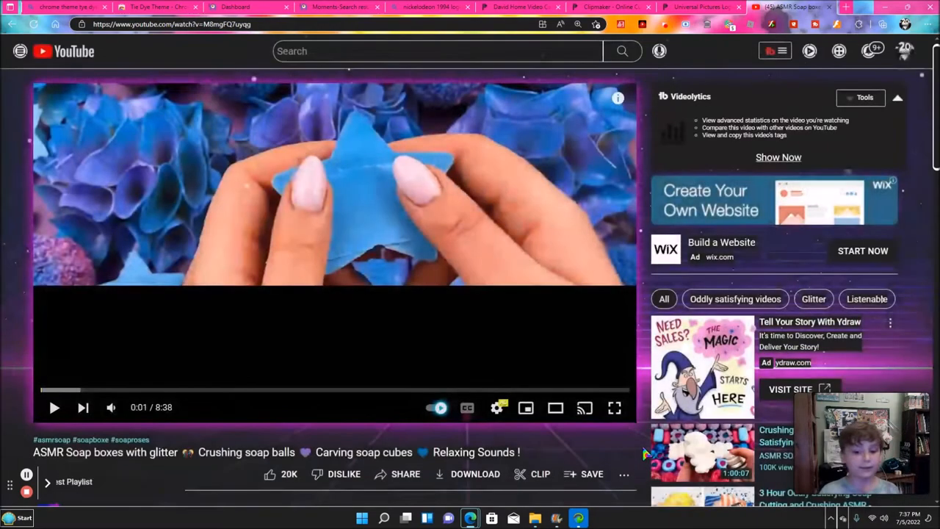
Step: Navigate via the sidebar's expanded playlists to the Test Playlist page
{"action": "left_click", "coordinate": [61, 5]}
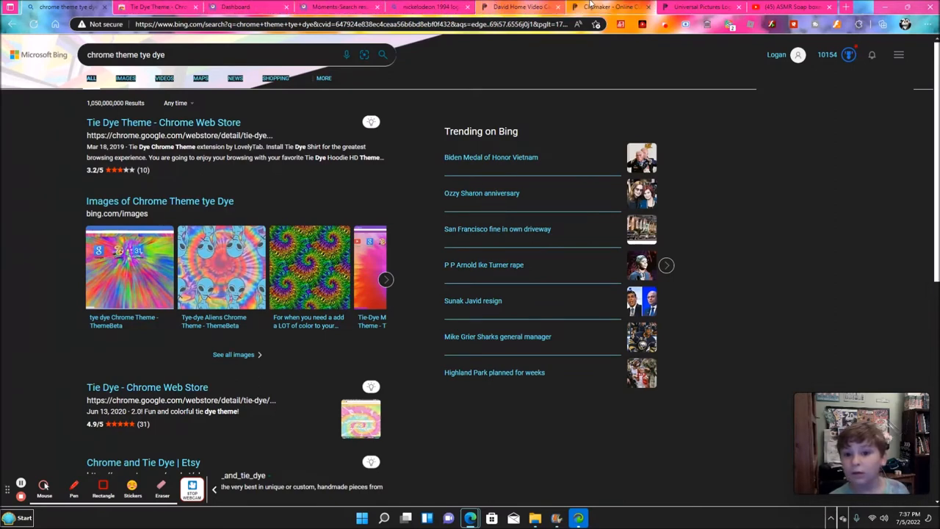
{"action": "left_click", "coordinate": [787, 6]}
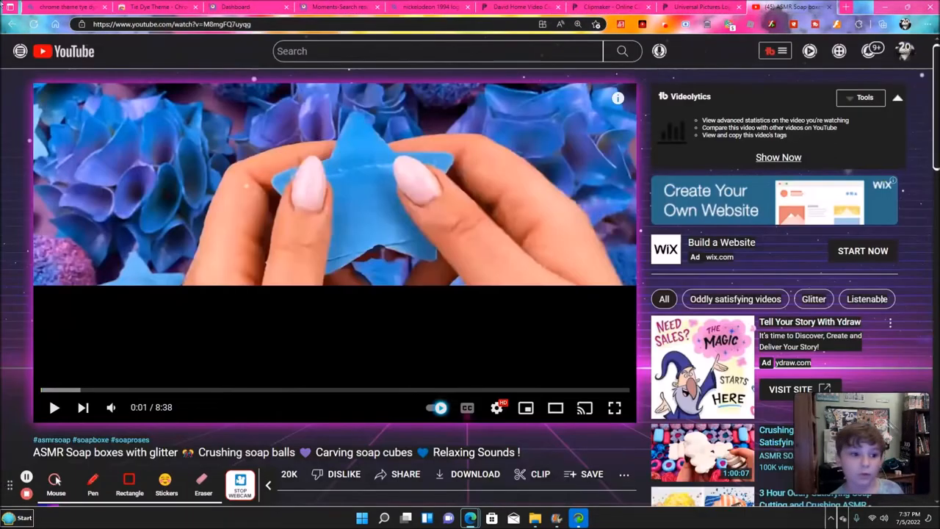
{"action": "left_click", "coordinate": [21, 50]}
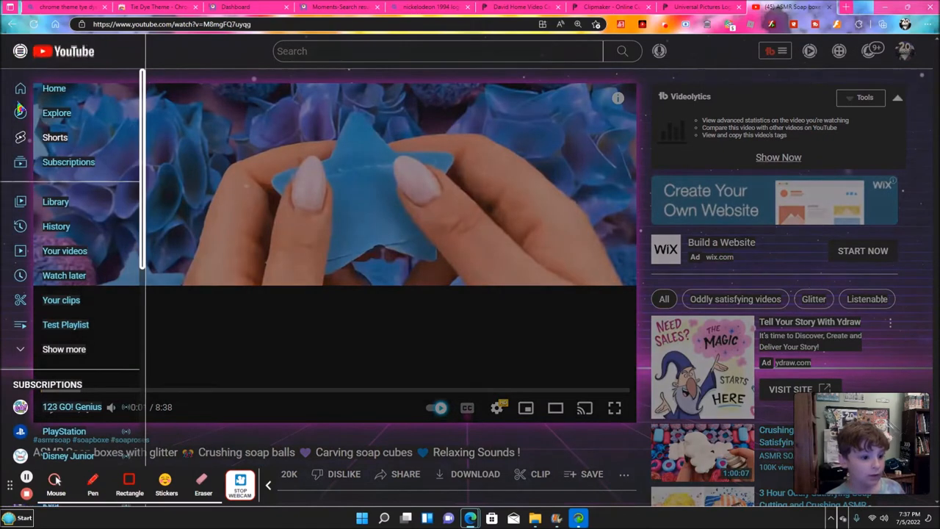
{"action": "left_click", "coordinate": [65, 349]}
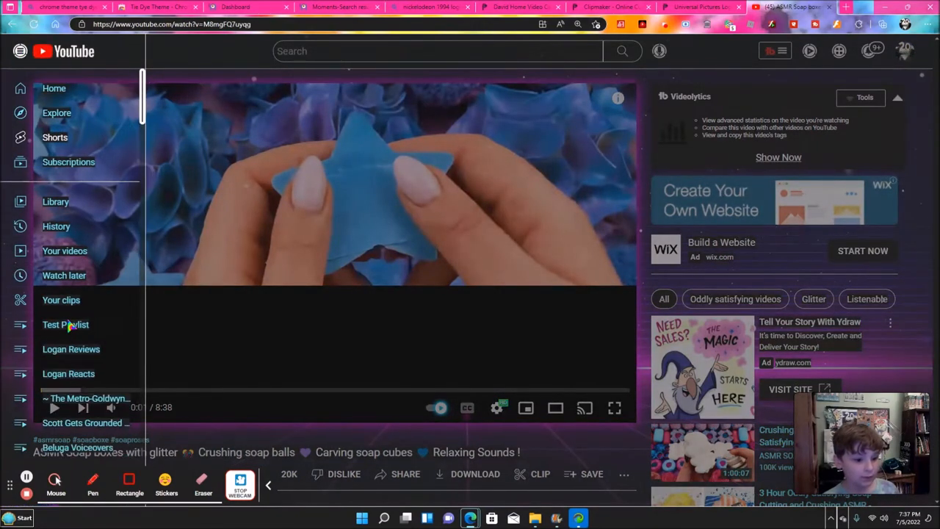
{"action": "left_click", "coordinate": [65, 325]}
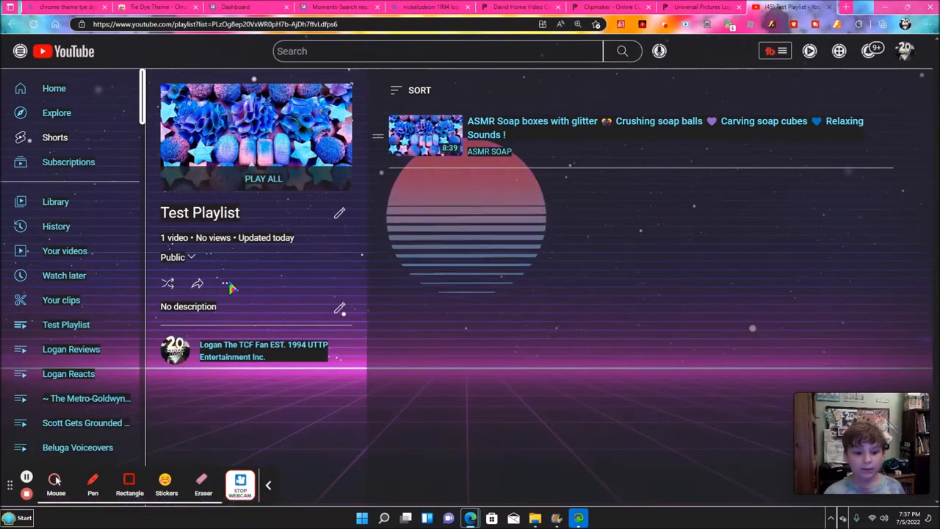
Step: Delete Test Playlist from its more-actions menu and confirm the deletion
{"action": "left_click", "coordinate": [226, 282]}
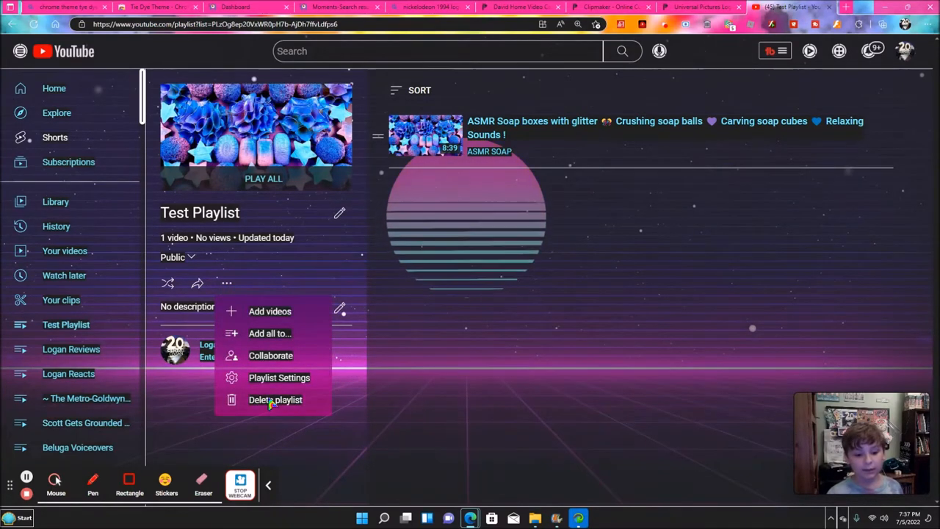
{"action": "left_click", "coordinate": [275, 400]}
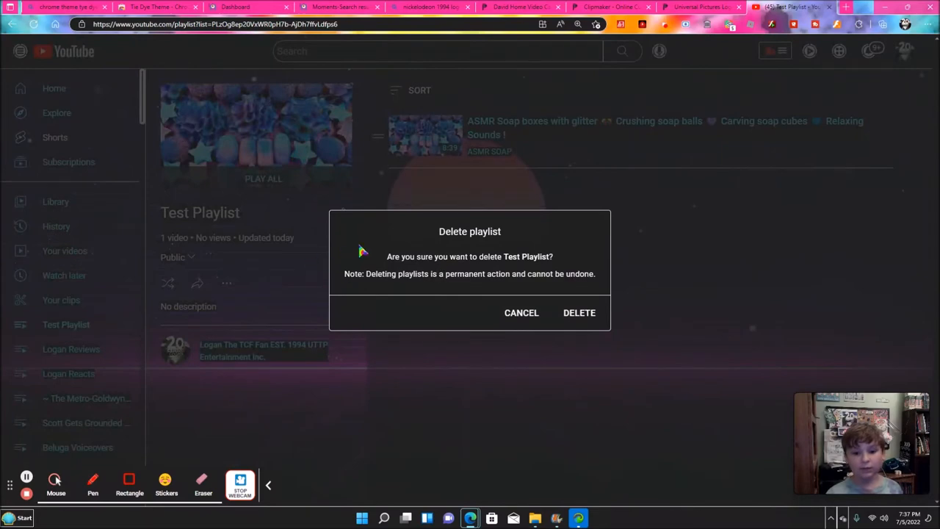
{"action": "mouse_move", "coordinate": [367, 246]}
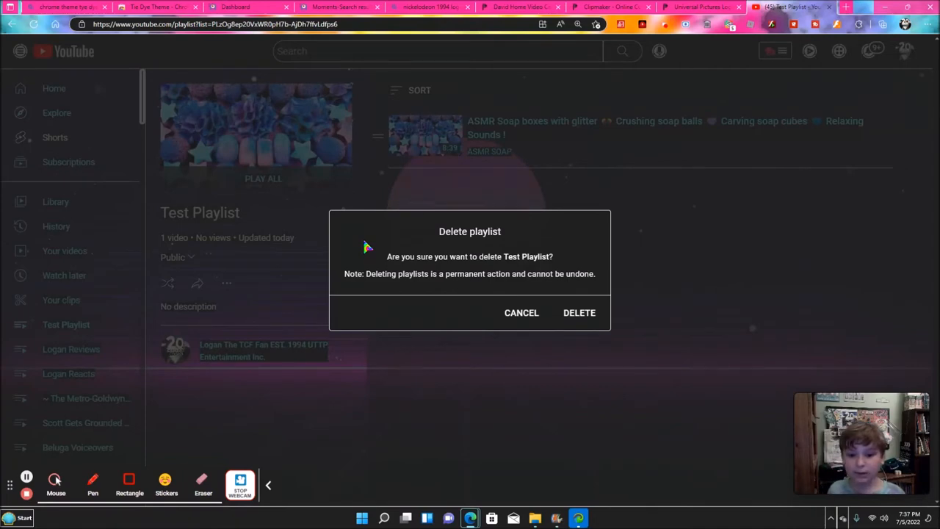
{"action": "mouse_move", "coordinate": [380, 160]}
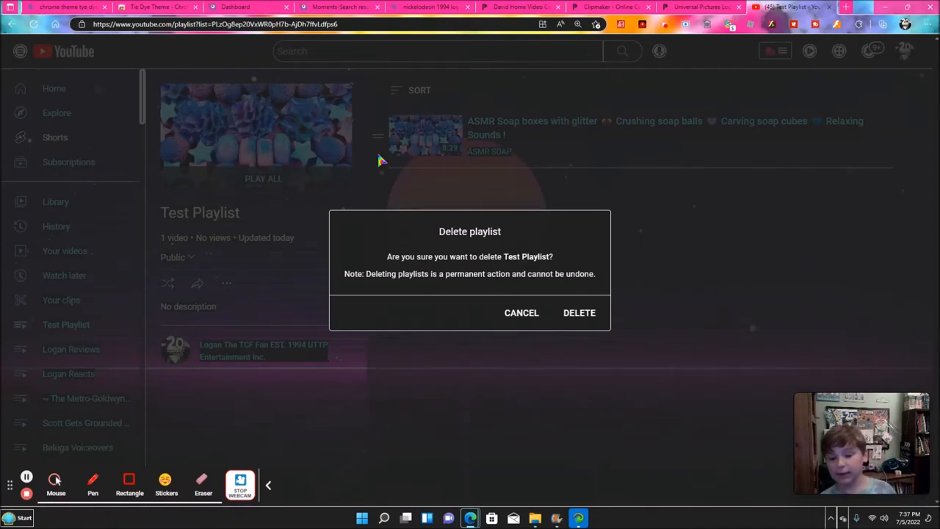
{"action": "mouse_move", "coordinate": [578, 312]}
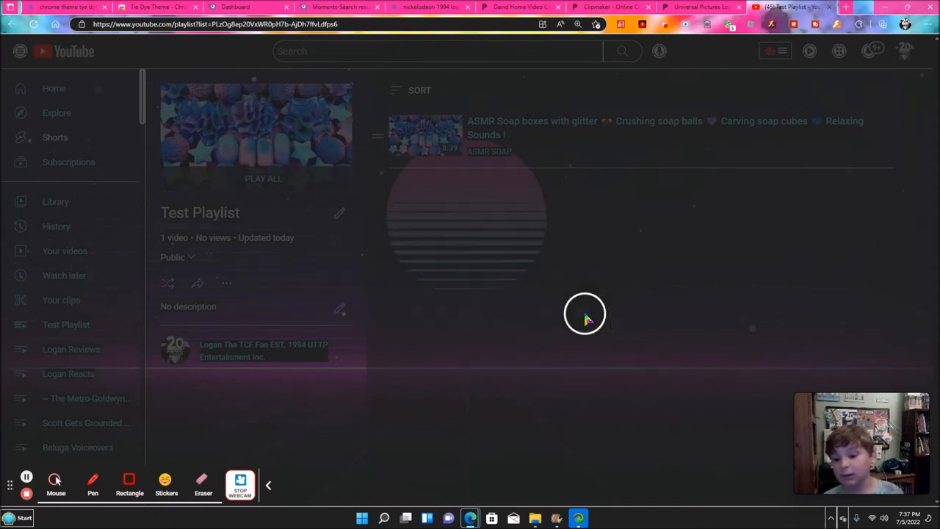
{"action": "left_click", "coordinate": [56, 202]}
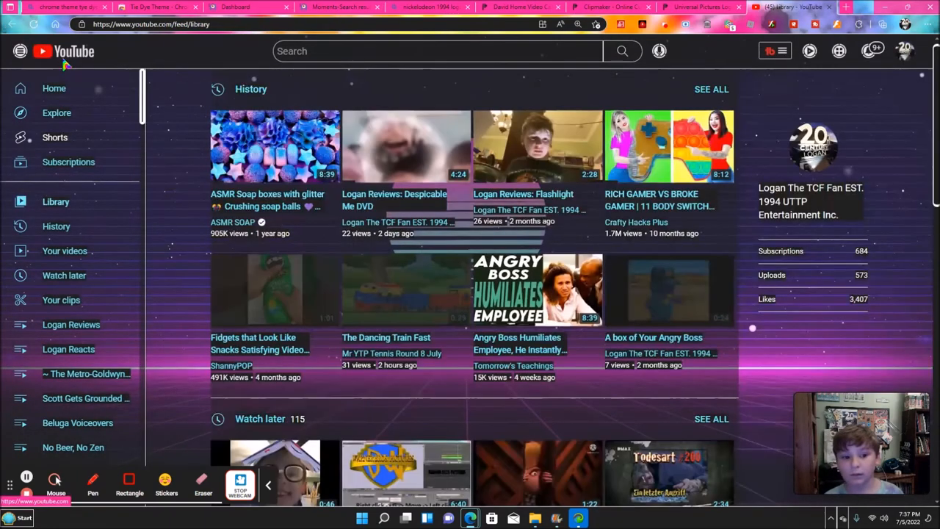